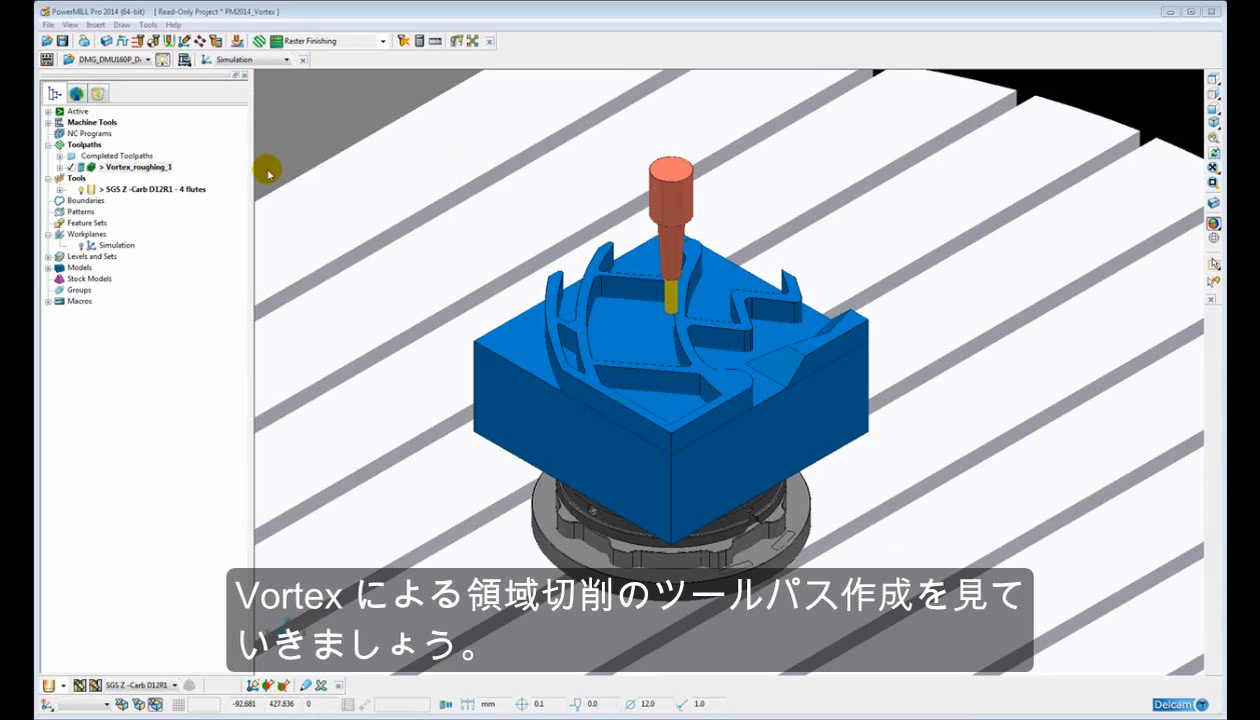
mouse_move(298, 264)
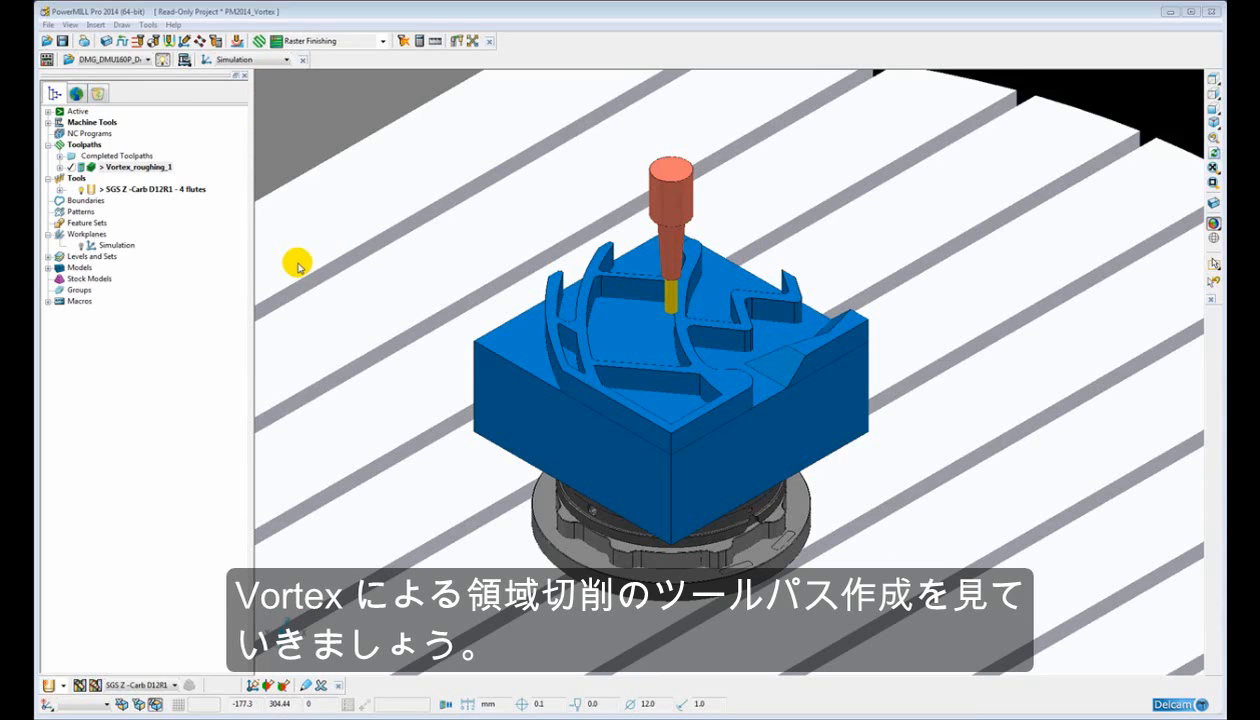
Bring up the toolpath strategy chooser for a new Vortex toolpath.
left_click(402, 40)
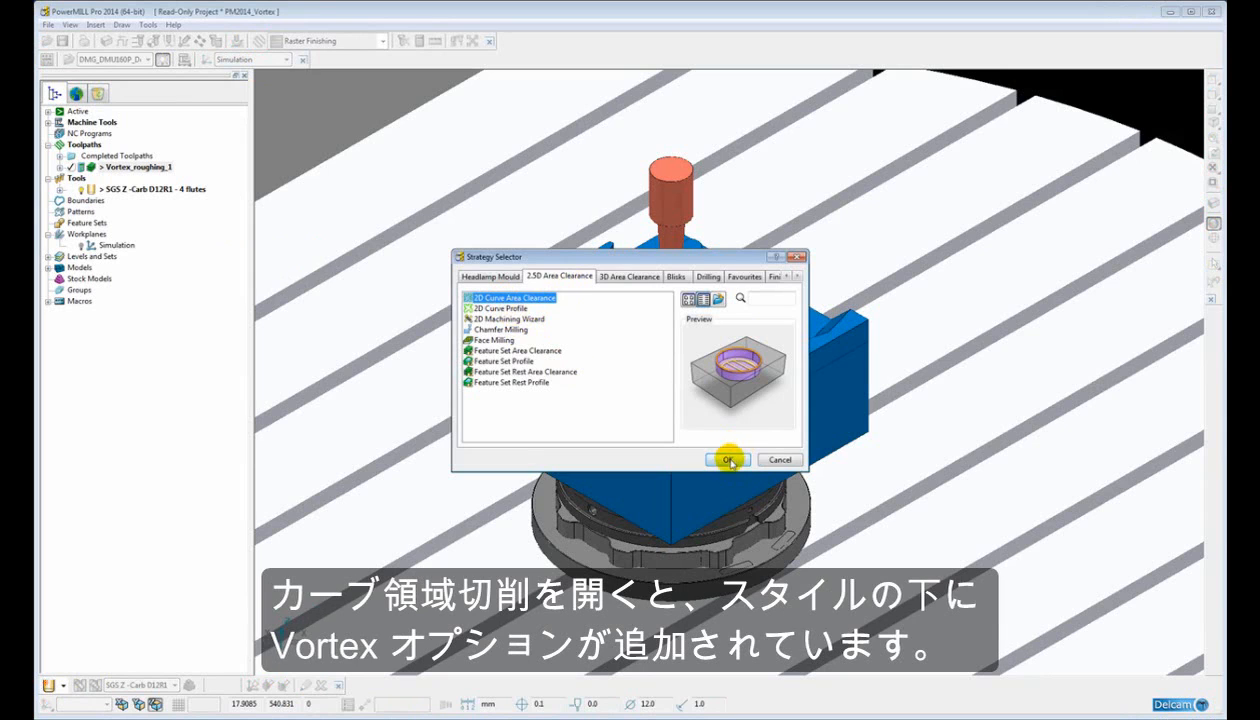
left_click(728, 458)
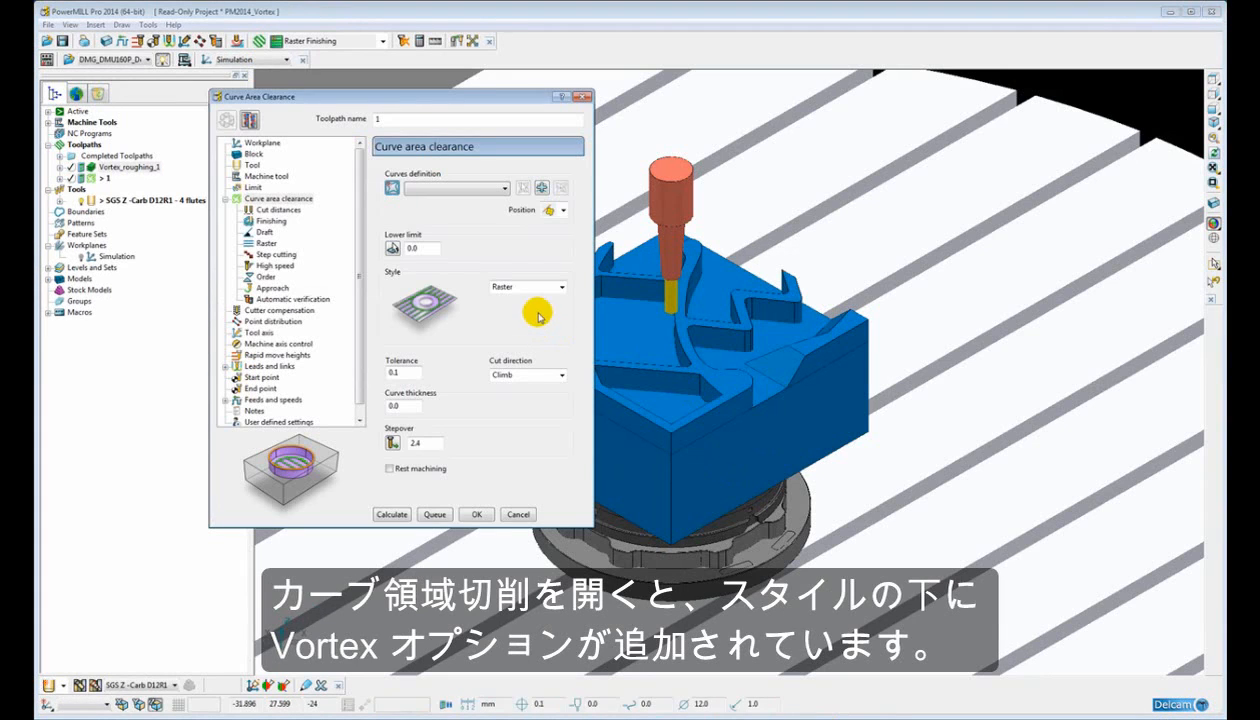
left_click(552, 288)
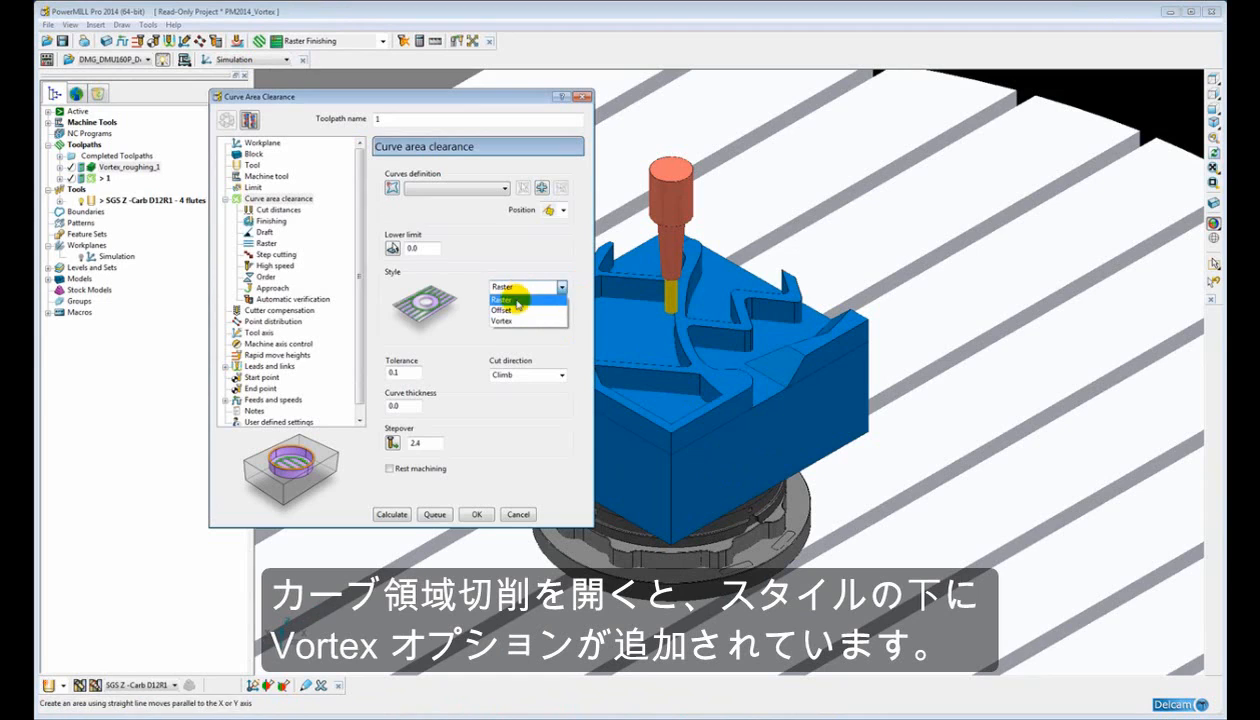
mouse_move(498, 324)
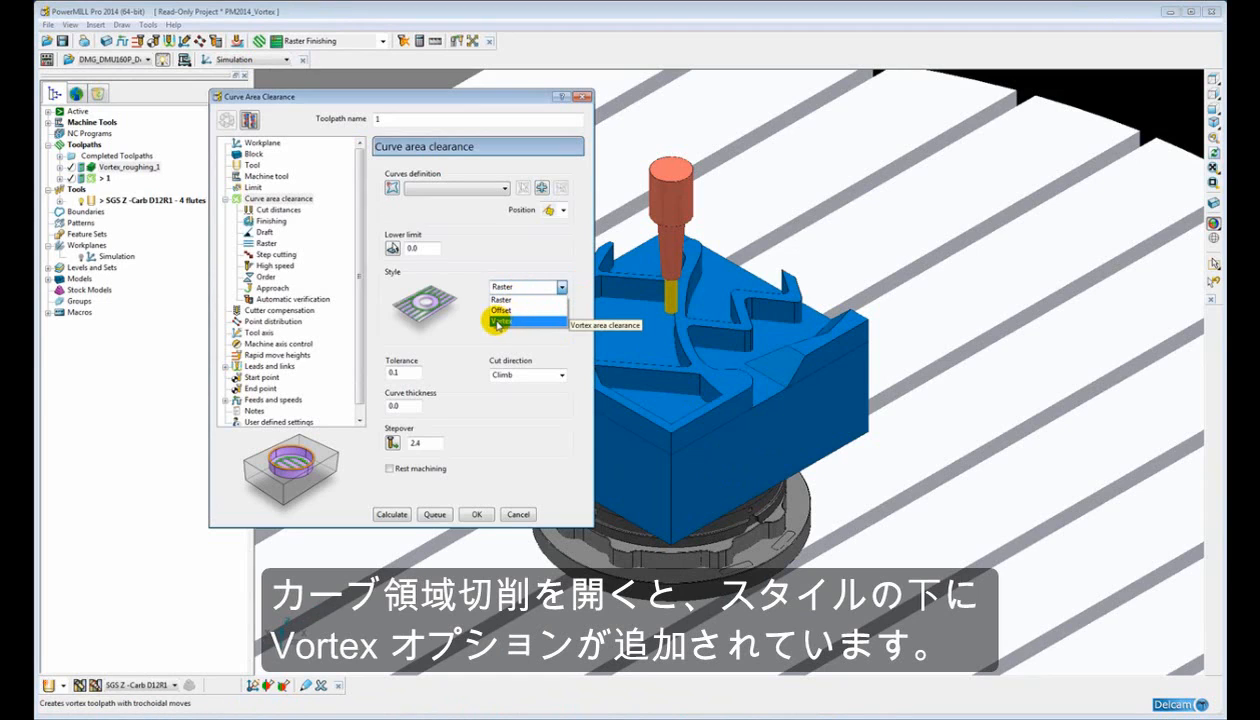
left_click(500, 288)
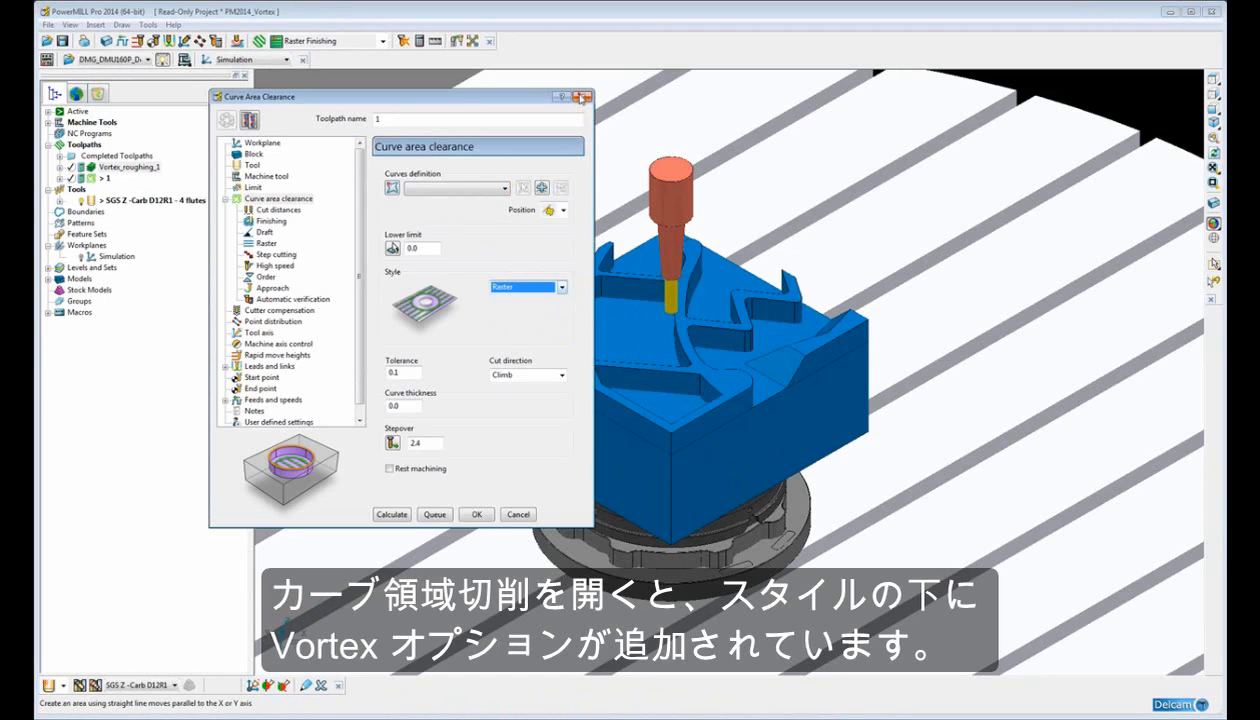
left_click(516, 512)
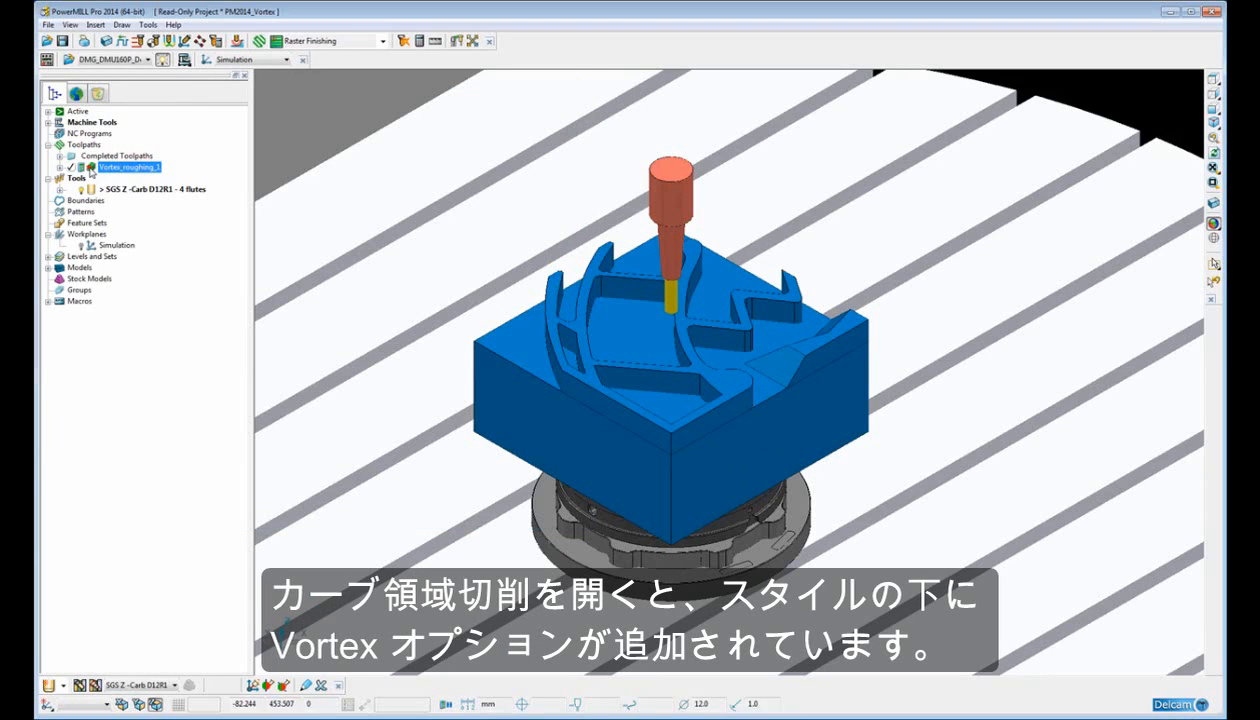
Enter Vortex_roughing_1's settings, keep Vortex as the cutting style and go to its Vortex page.
right_click(136, 168)
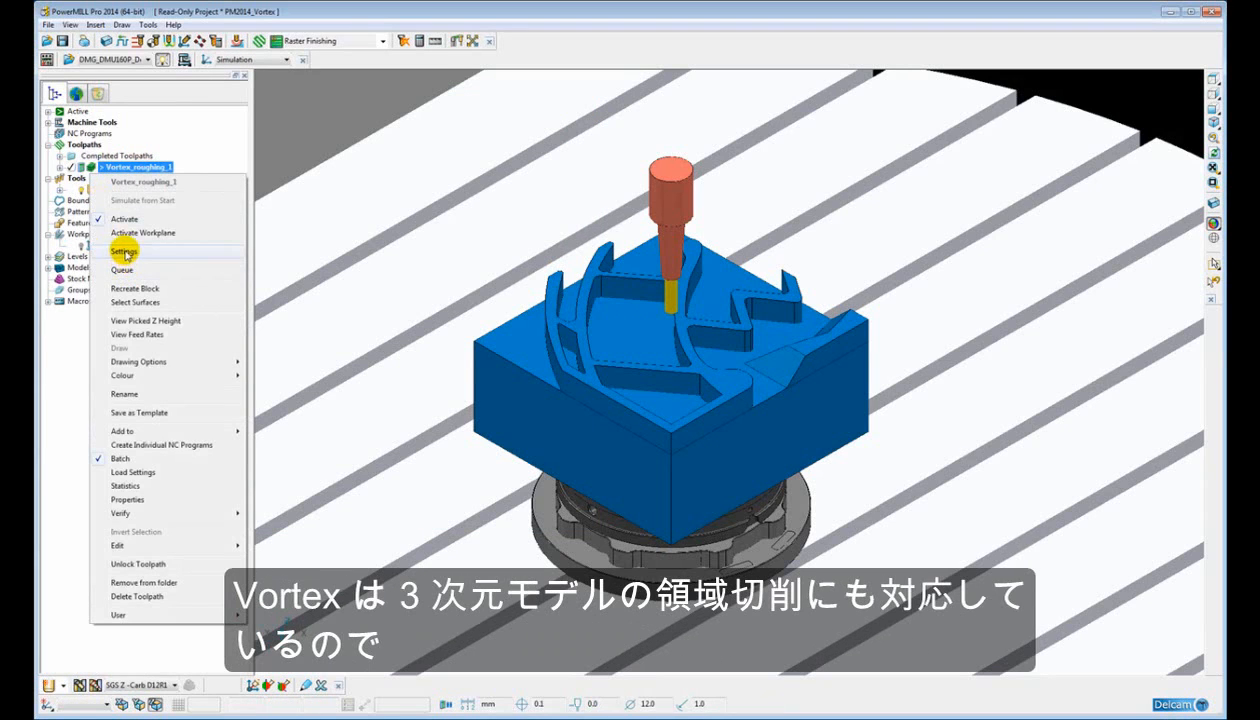
left_click(124, 252)
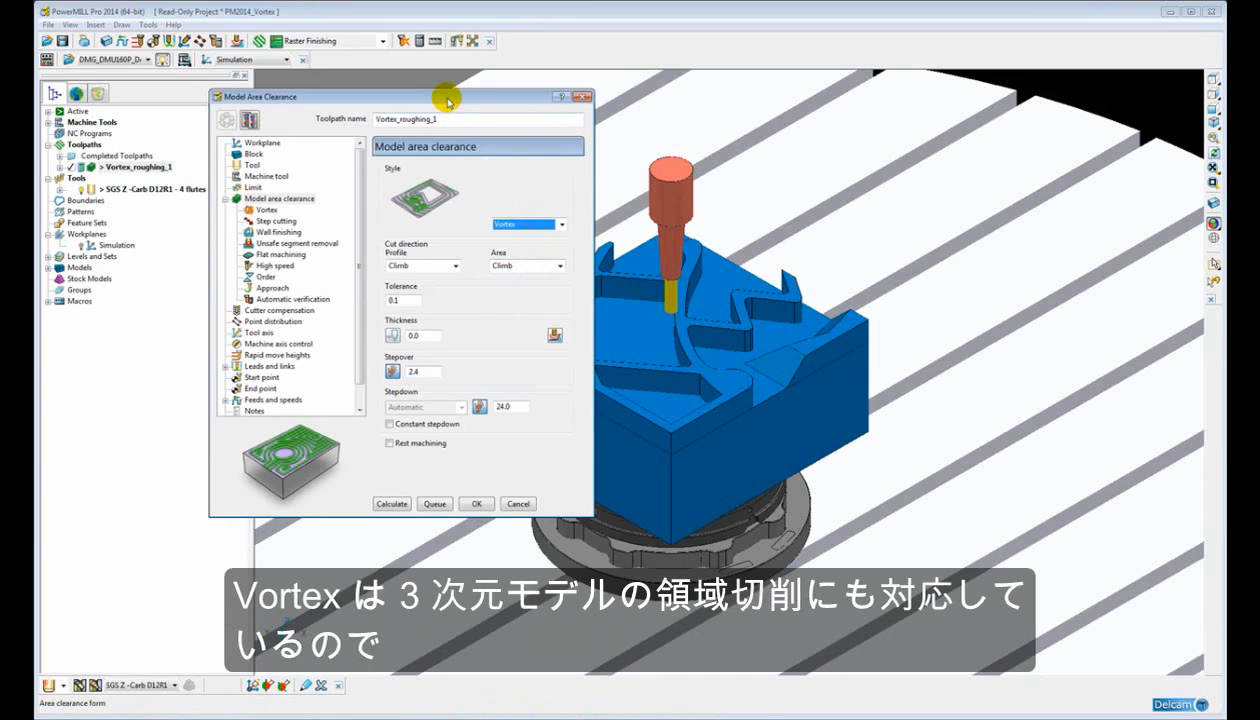
left_click(560, 224)
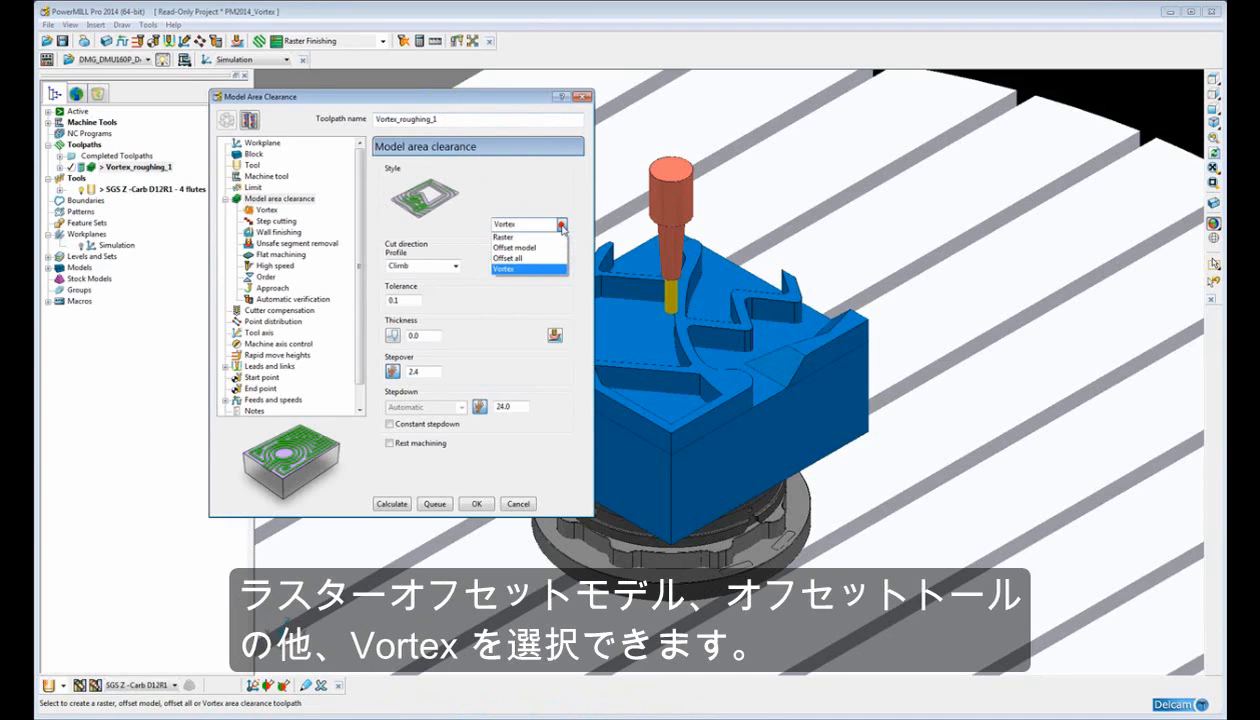
mouse_move(510, 260)
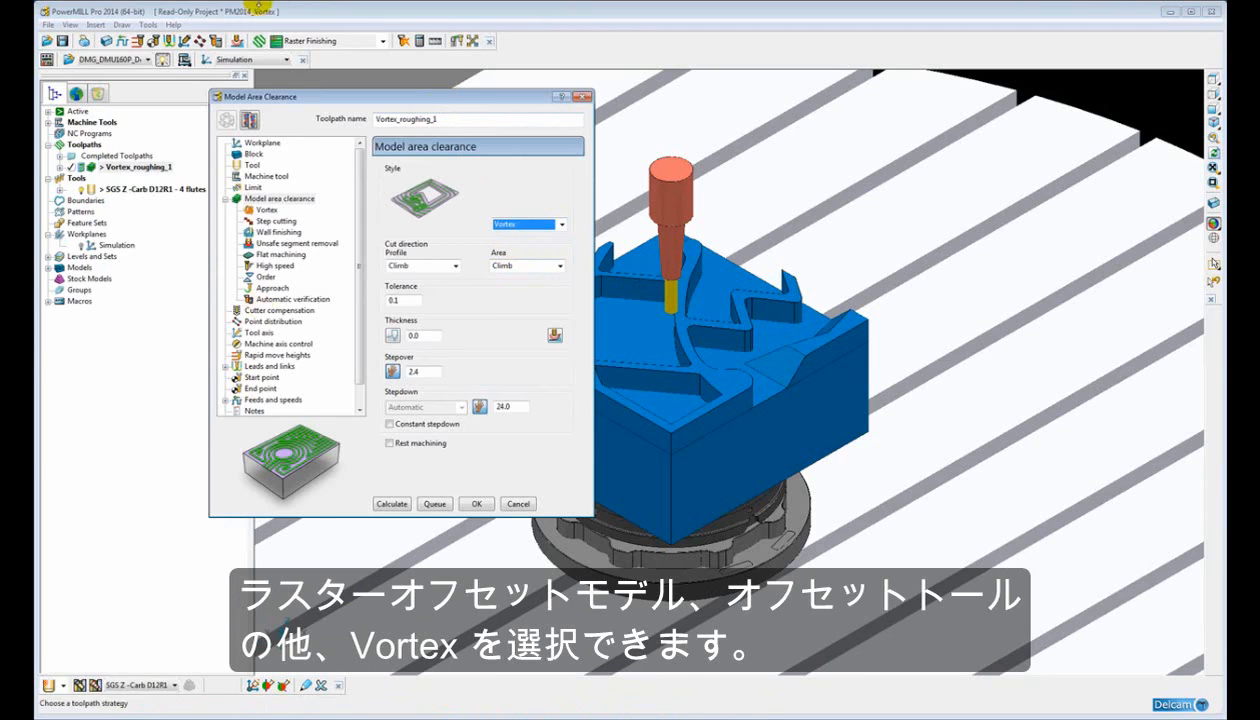
left_click(264, 210)
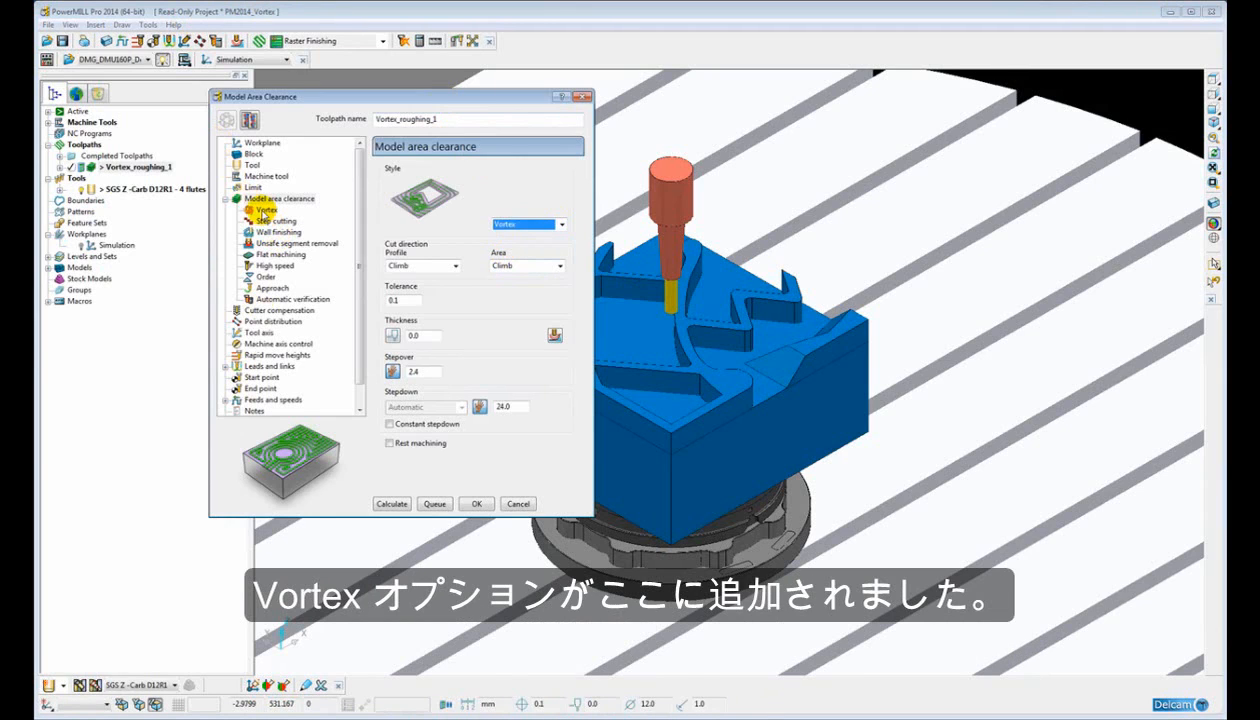
left_click(266, 210)
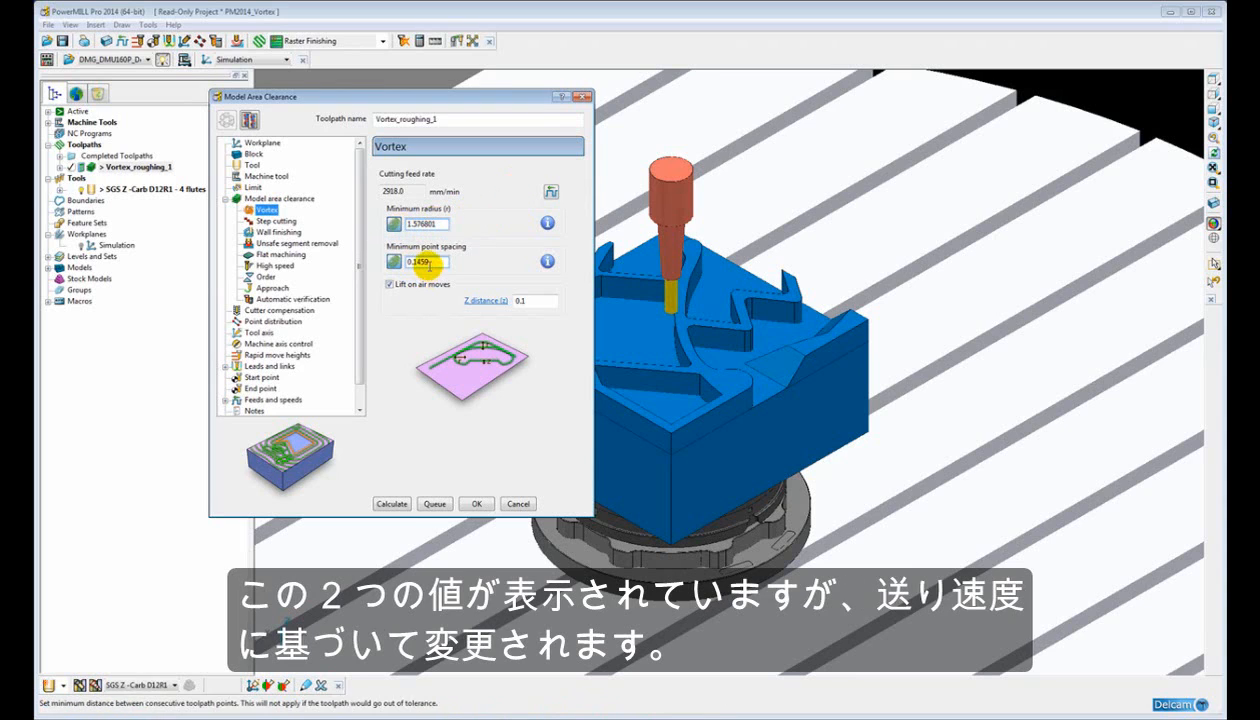
Change the axial depth of cut in Feeds and Speeds so the cutting feed rate becomes 3502 mm/min.
left_click(406, 192)
type("0.3")
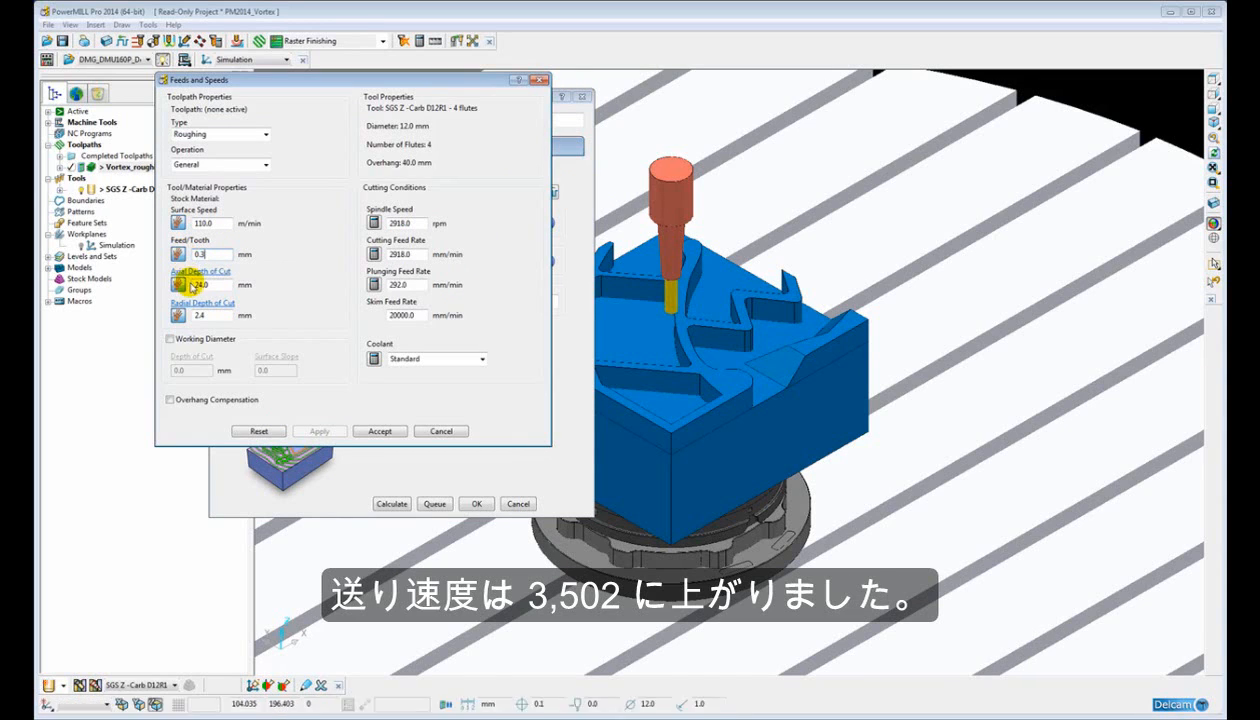
left_click(402, 252)
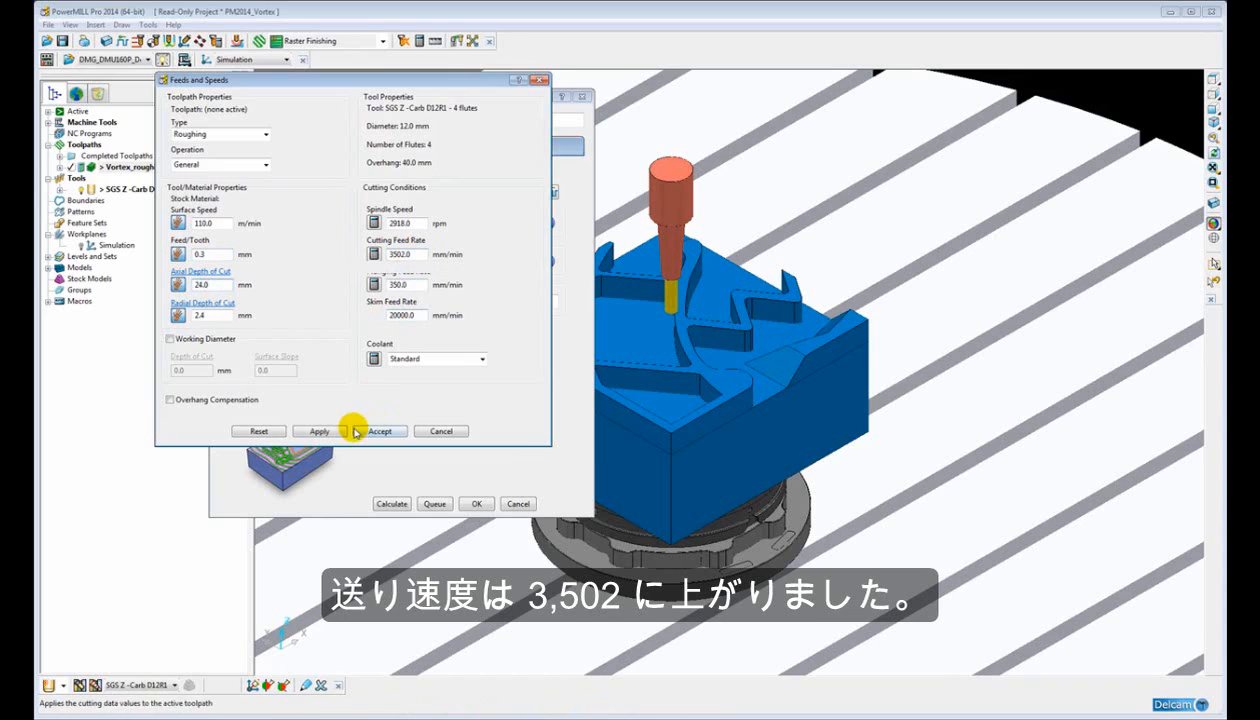
left_click(380, 432)
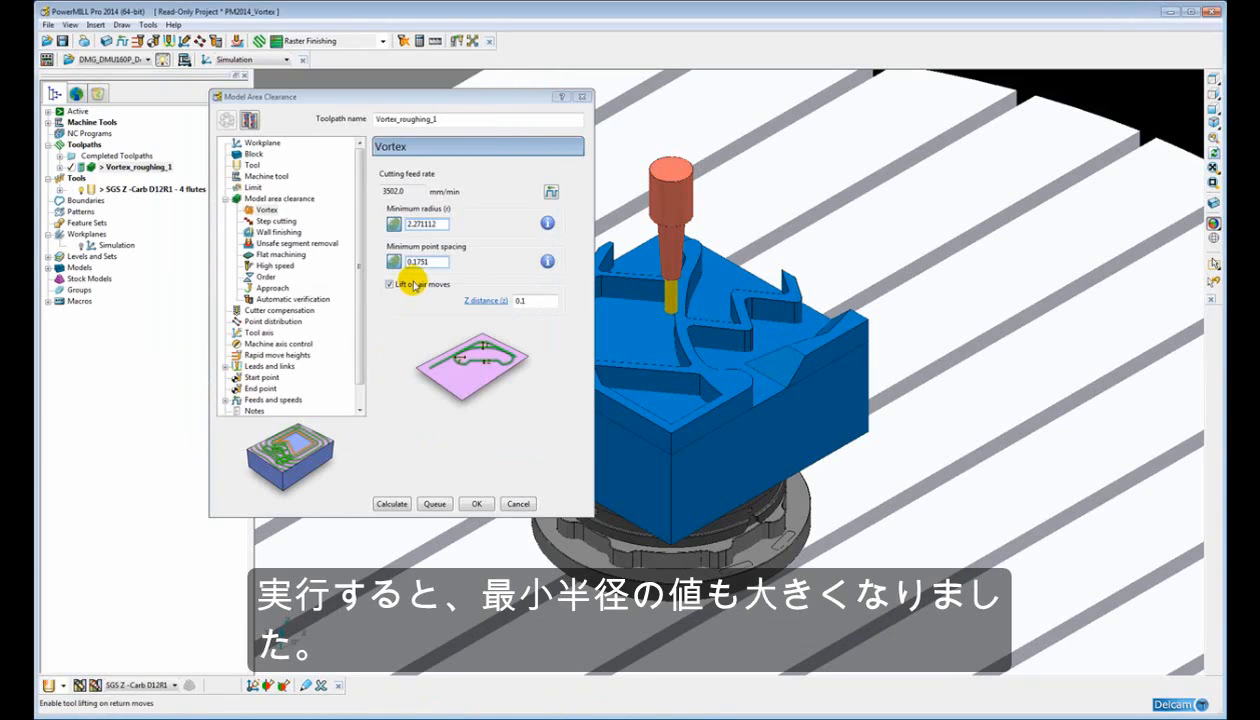
Review the model area clearance page with stepover 2.4 and automatic stepdown.
left_click(418, 224)
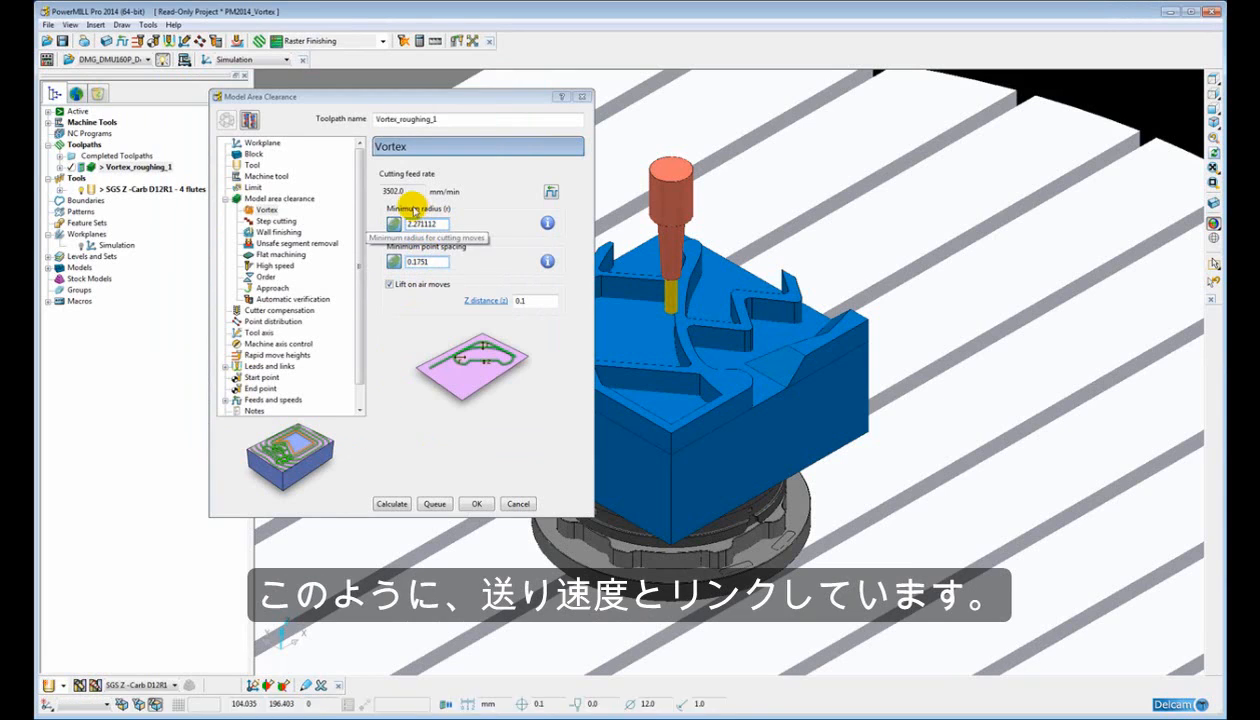
mouse_move(488, 218)
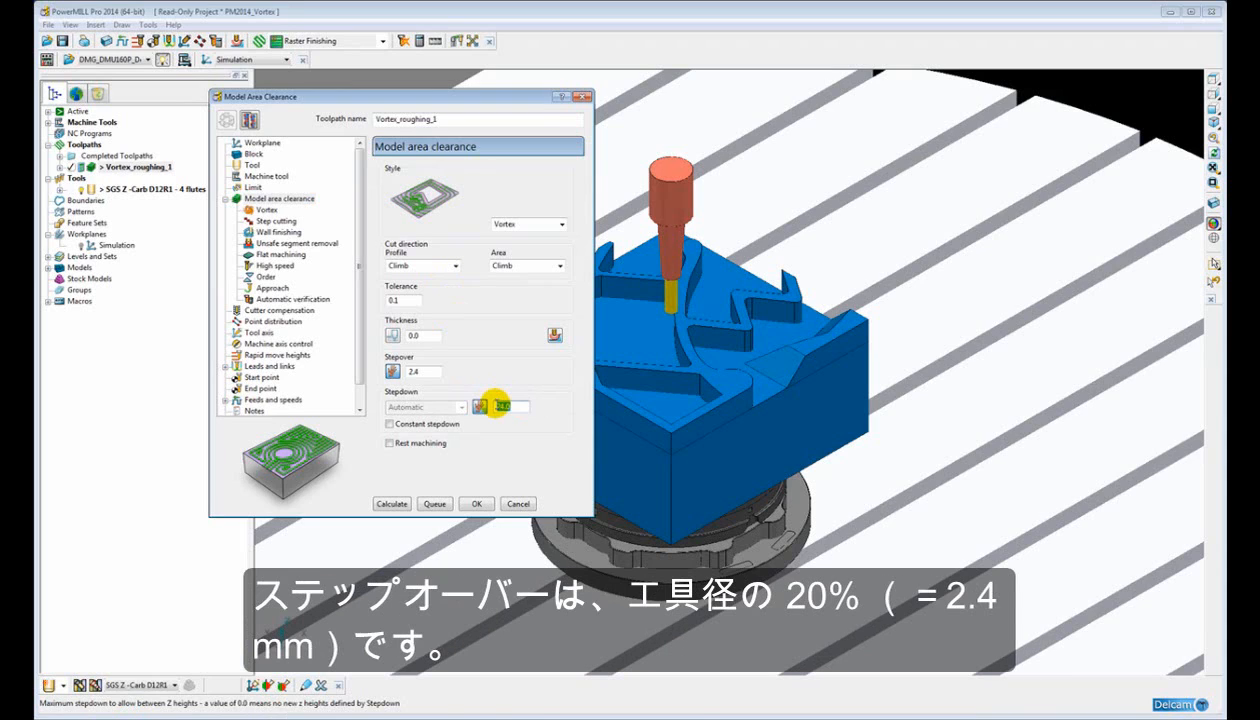
Enter a stepdown of 24 and return to the Vortex page, feed rate still 3502.
left_click(412, 370)
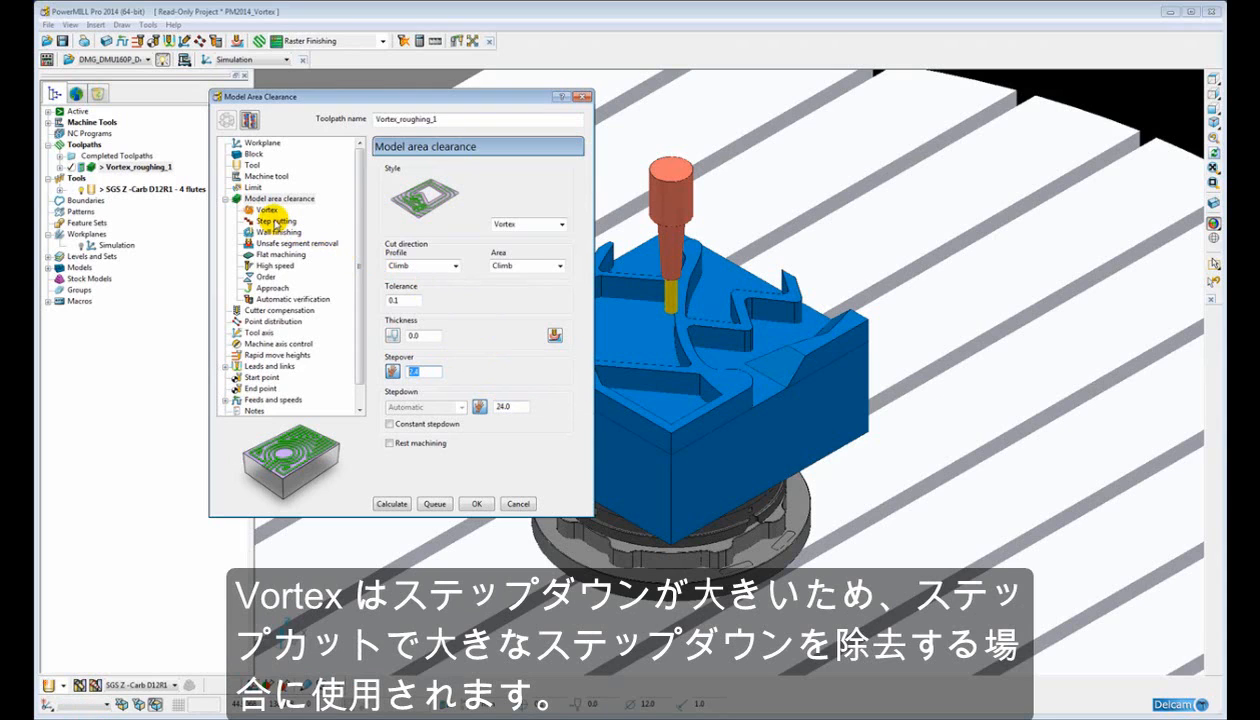
left_click(272, 220)
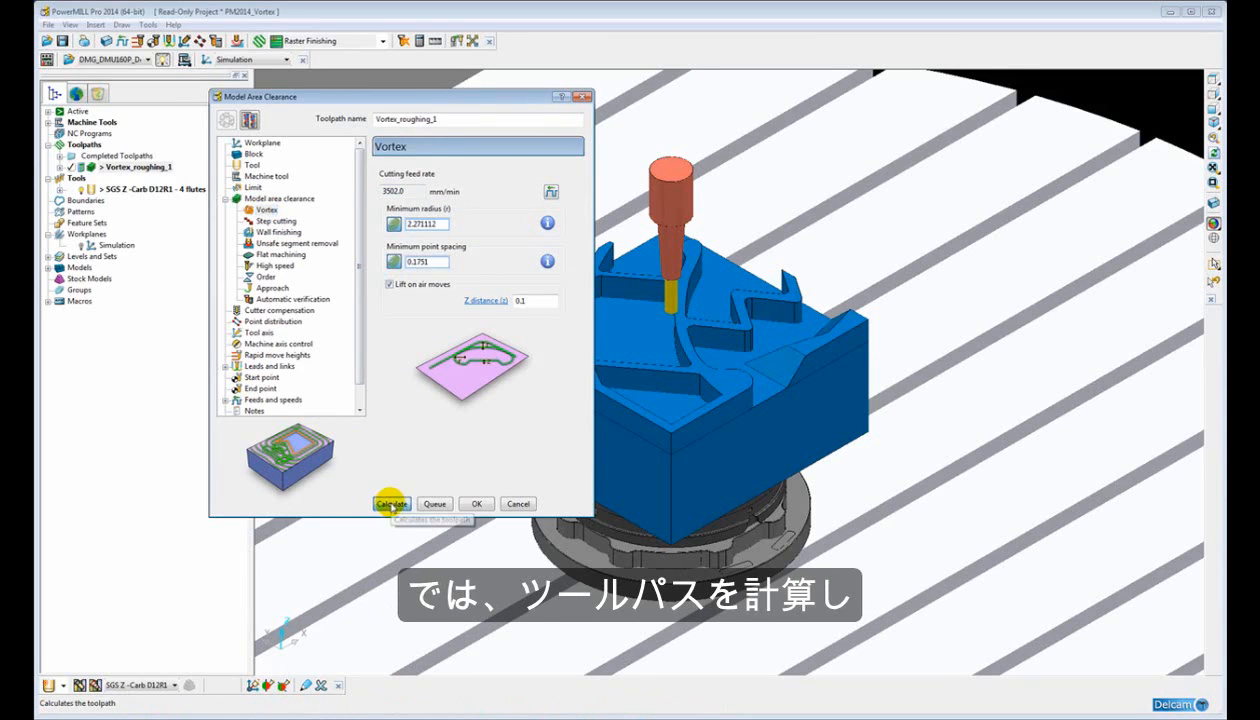
Calculate the Vortex roughing toolpath over the blue block and close the form.
left_click(392, 504)
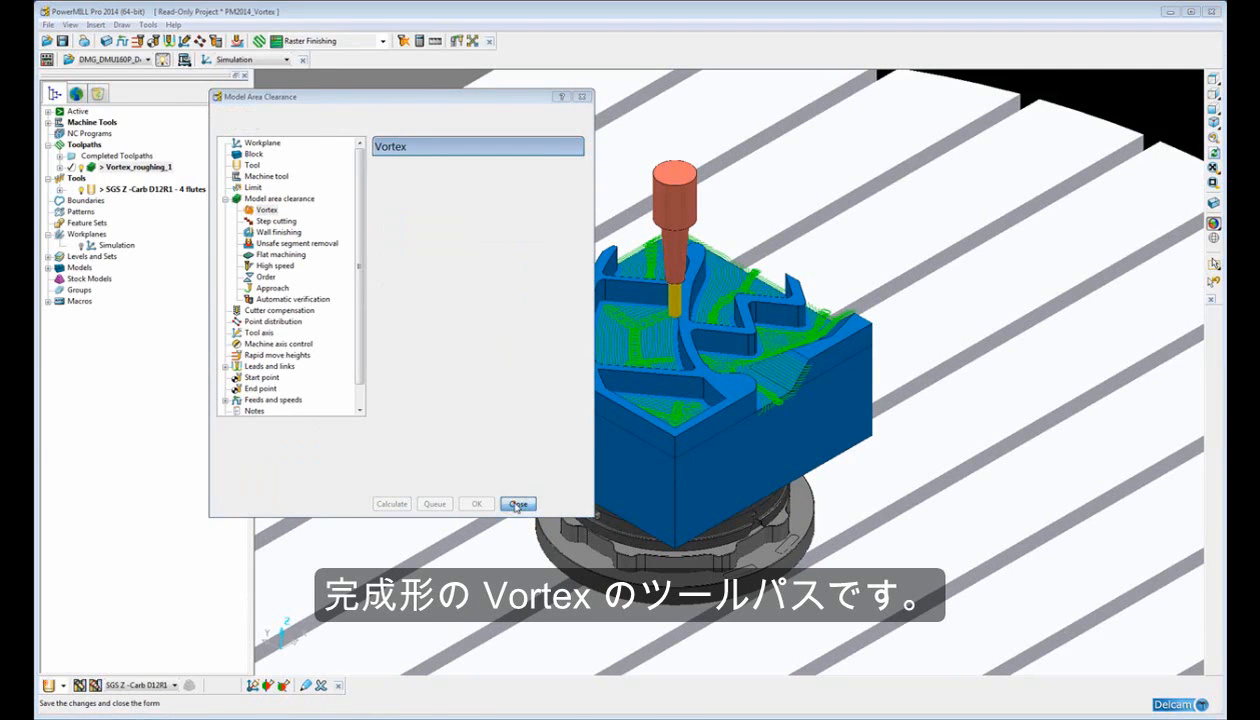
left_click(518, 504)
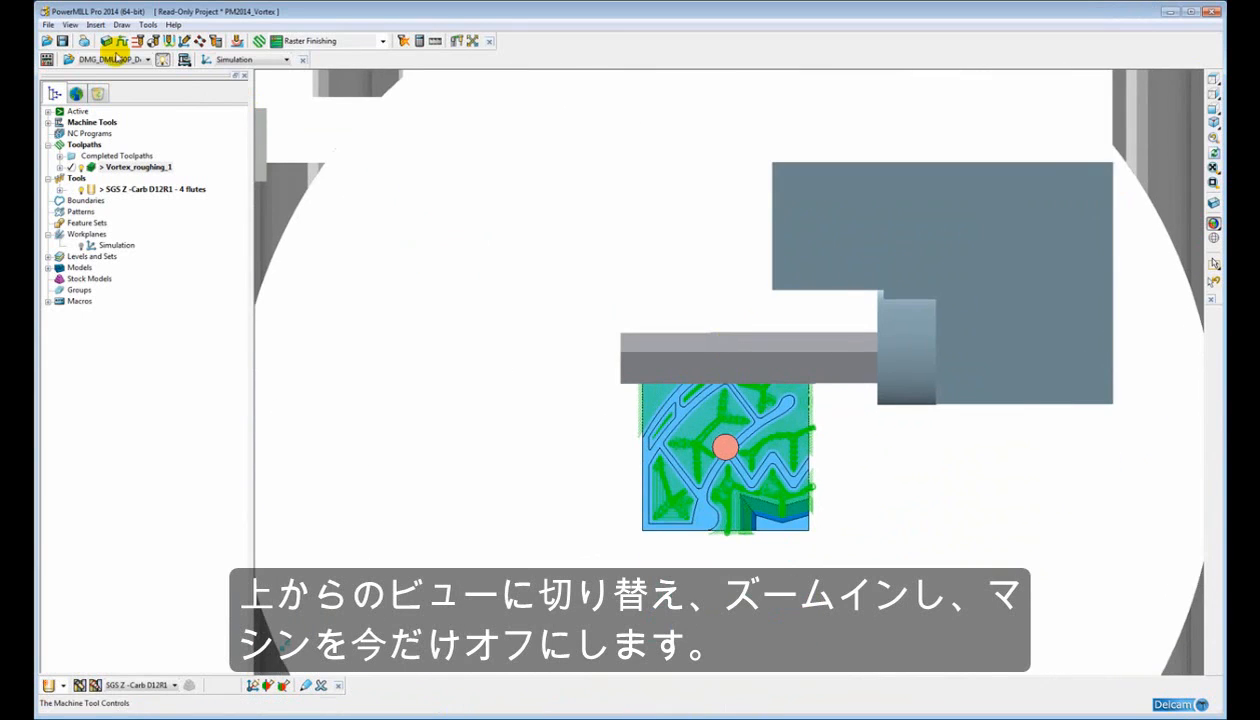
Hide the machine tool so only the part and looping Vortex moves remain visible.
left_click(90, 122)
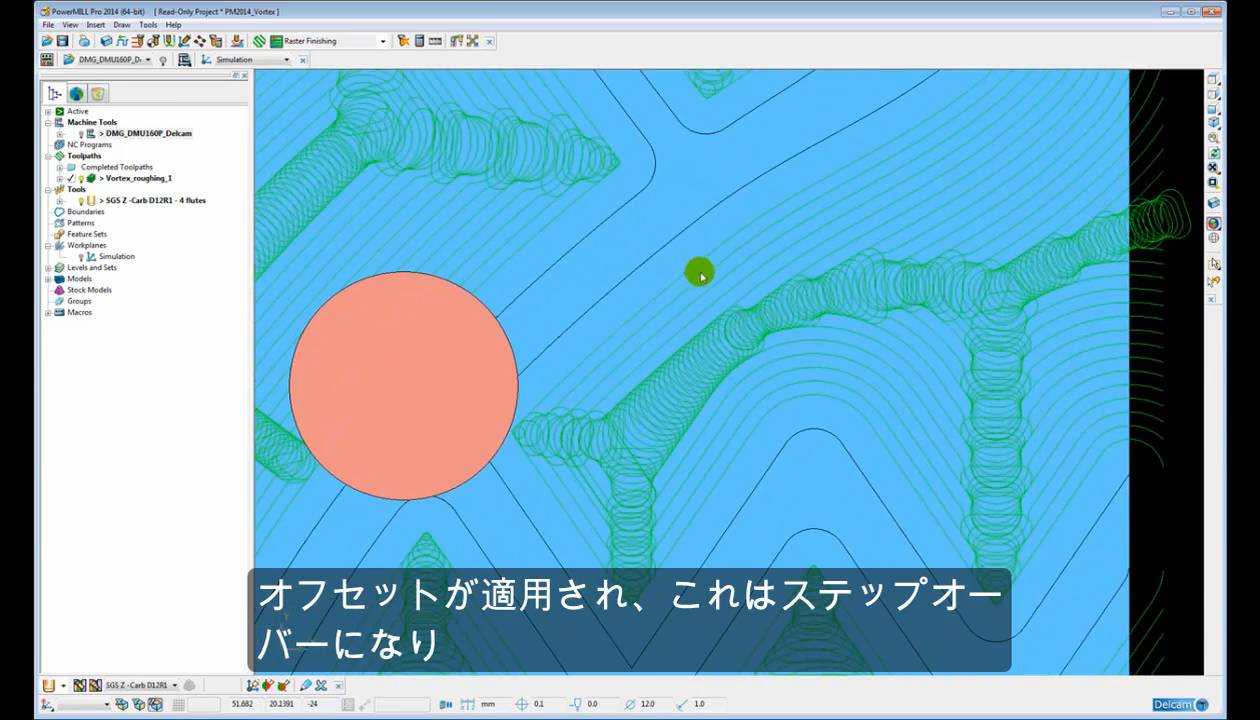
mouse_move(716, 298)
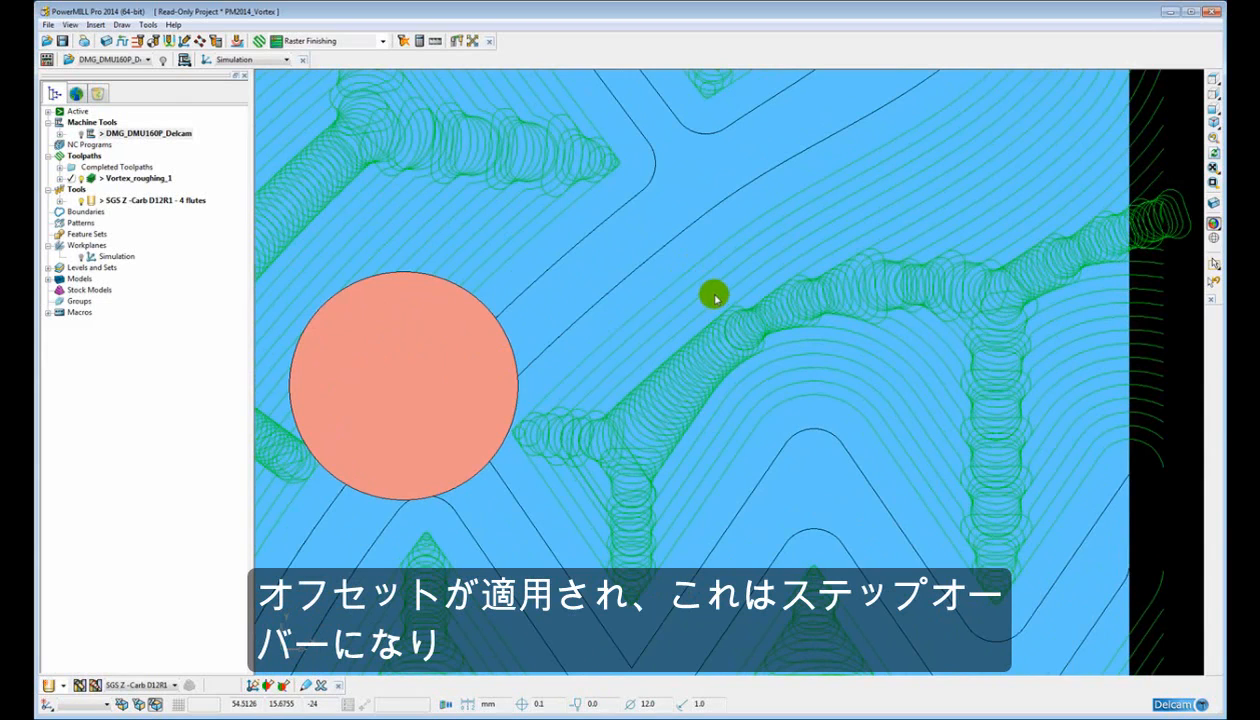
mouse_move(1048, 270)
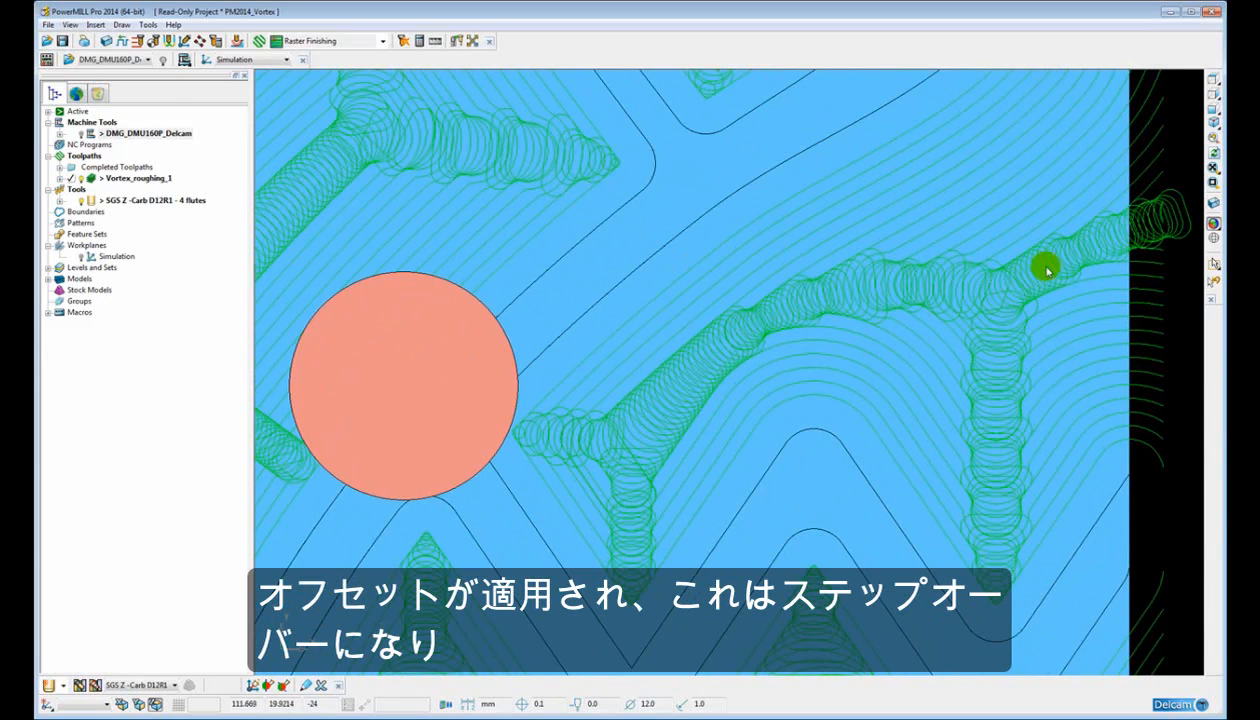
mouse_move(752, 296)
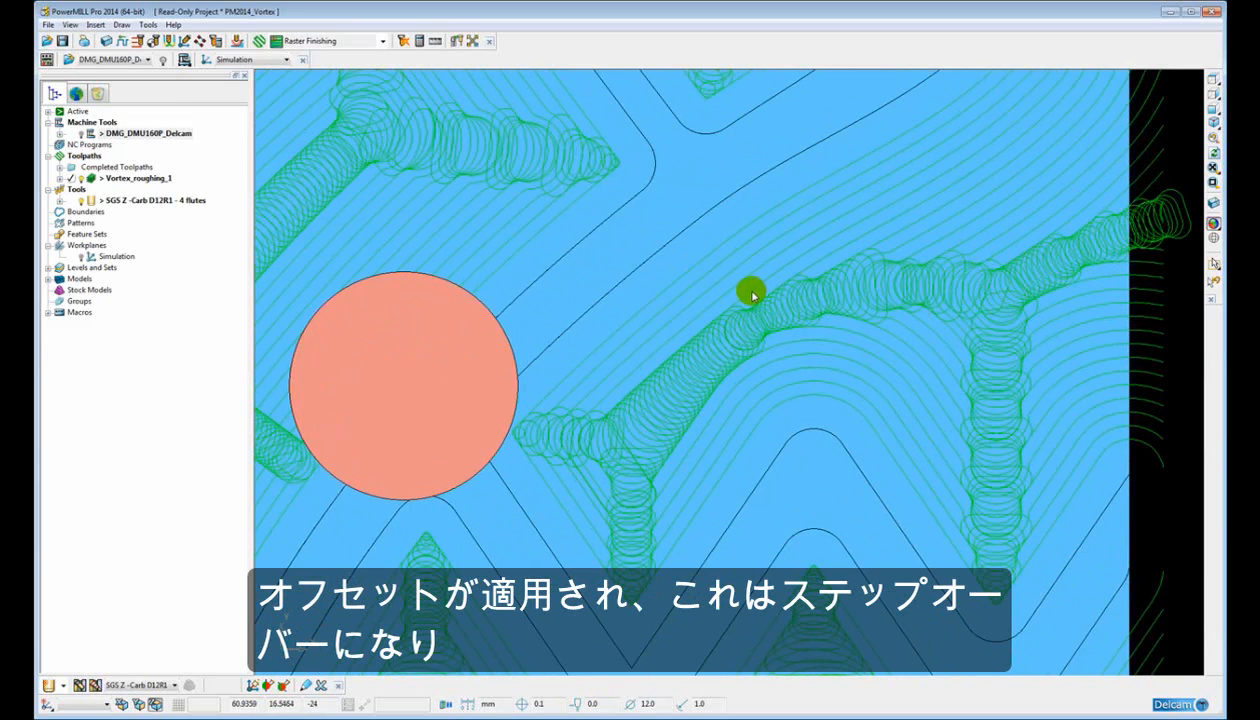